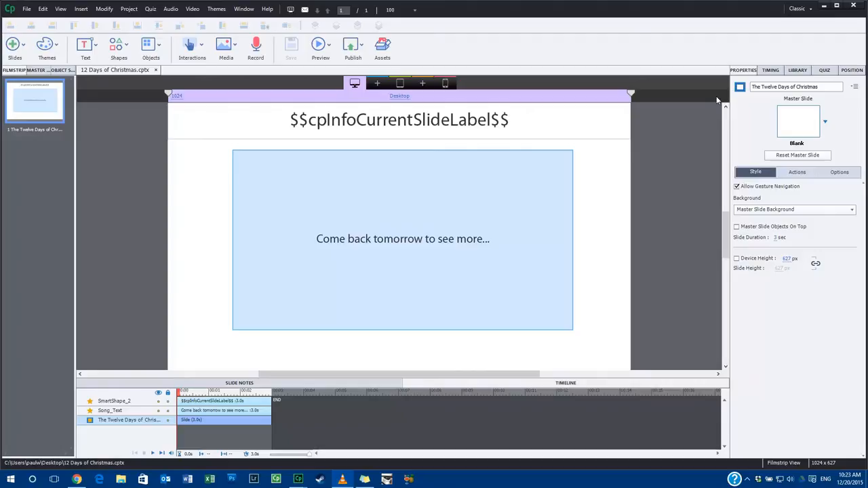
mouse_move(782, 96)
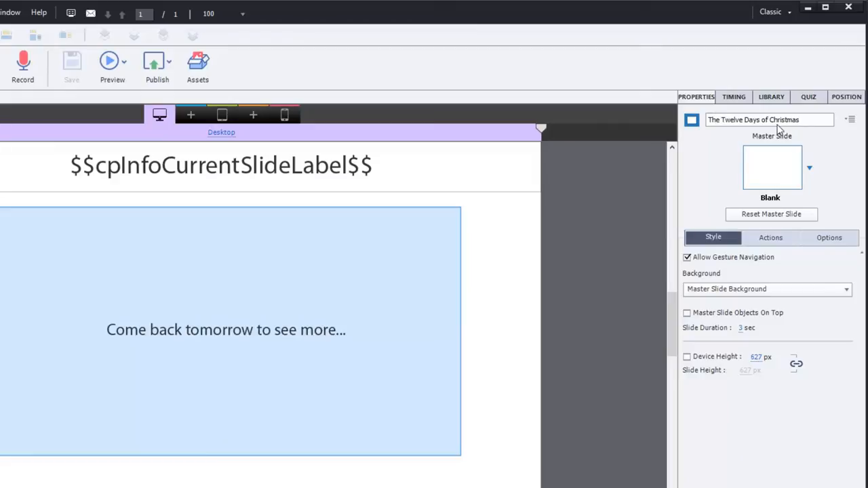
mouse_move(152, 176)
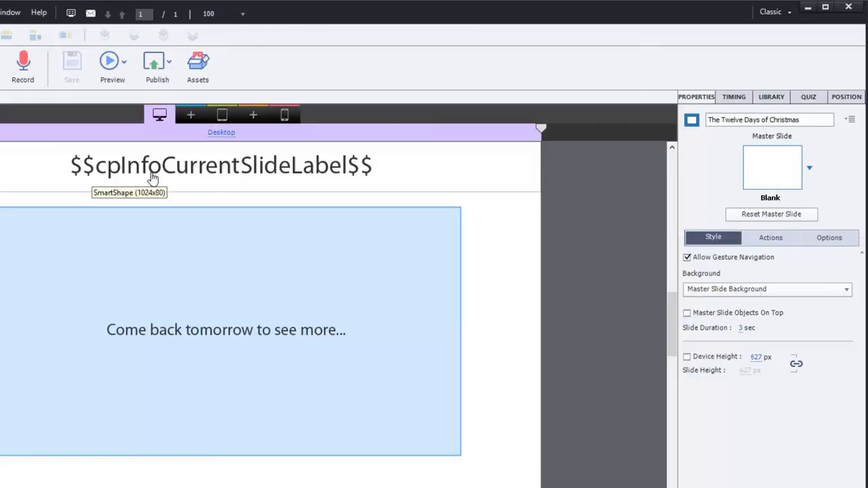
mouse_move(265, 176)
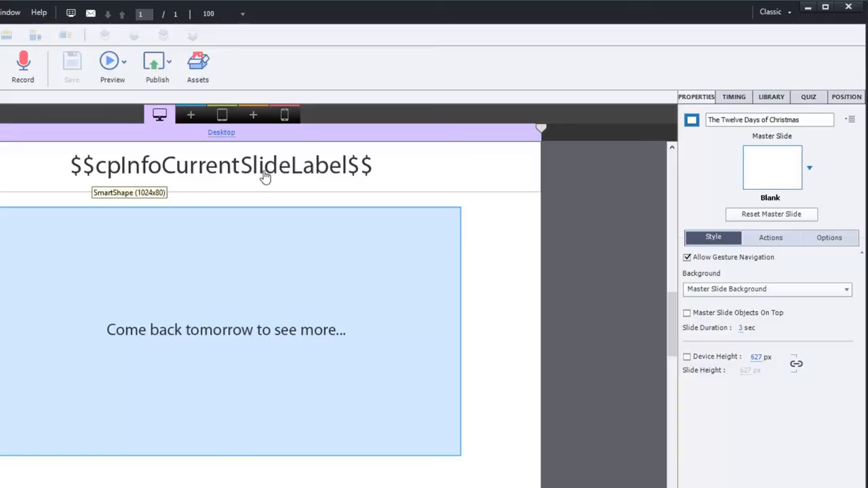
mouse_move(373, 171)
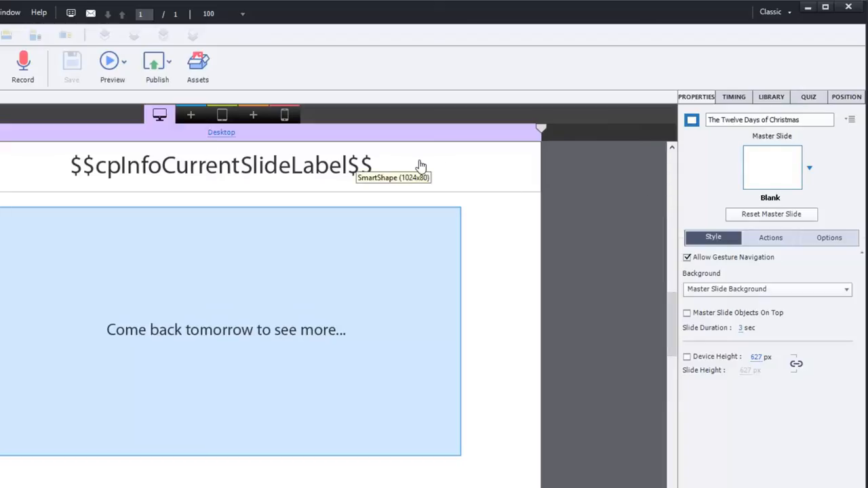
mouse_move(451, 168)
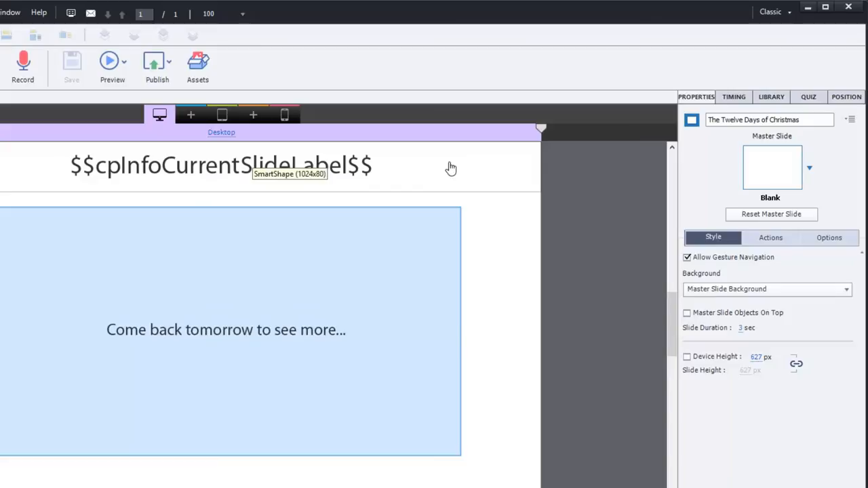
mouse_move(325, 173)
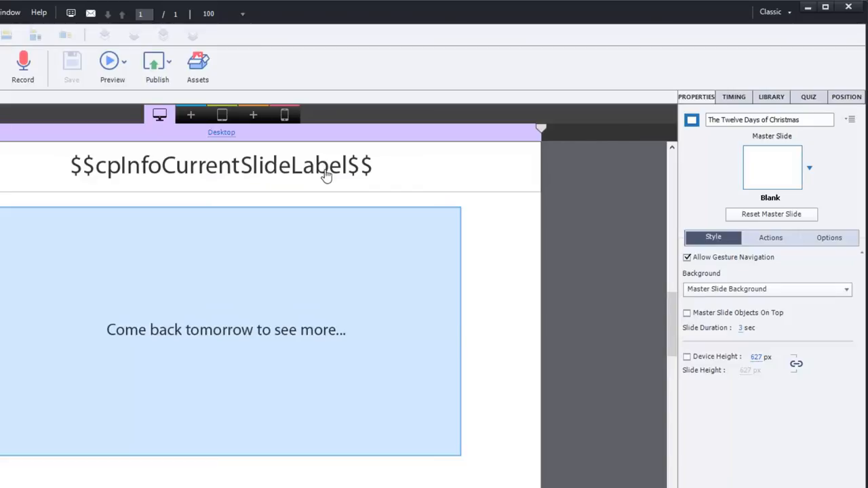
mouse_move(325, 281)
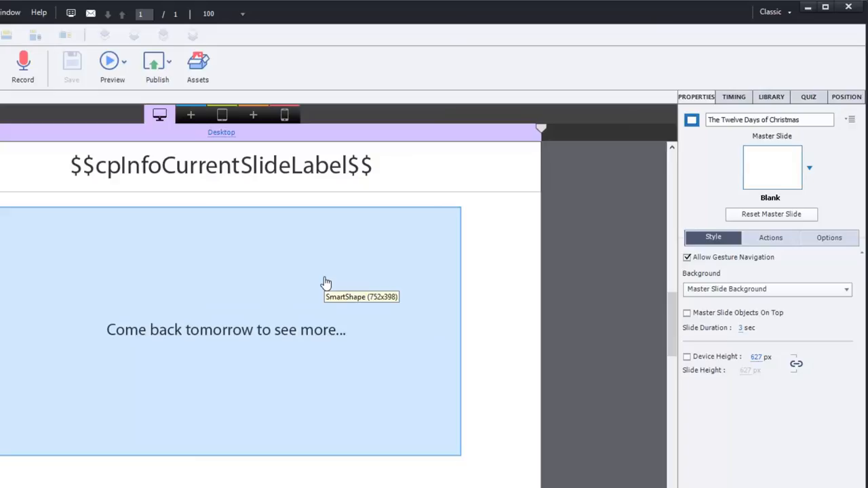
mouse_move(558, 257)
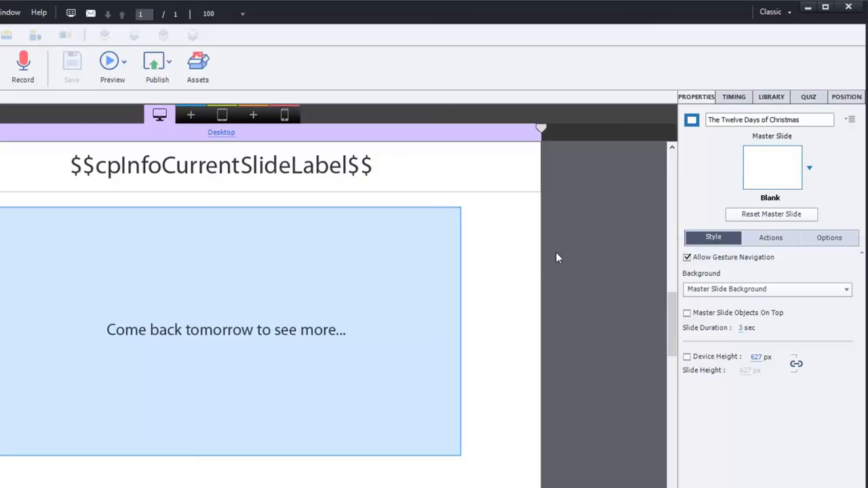
mouse_move(383, 274)
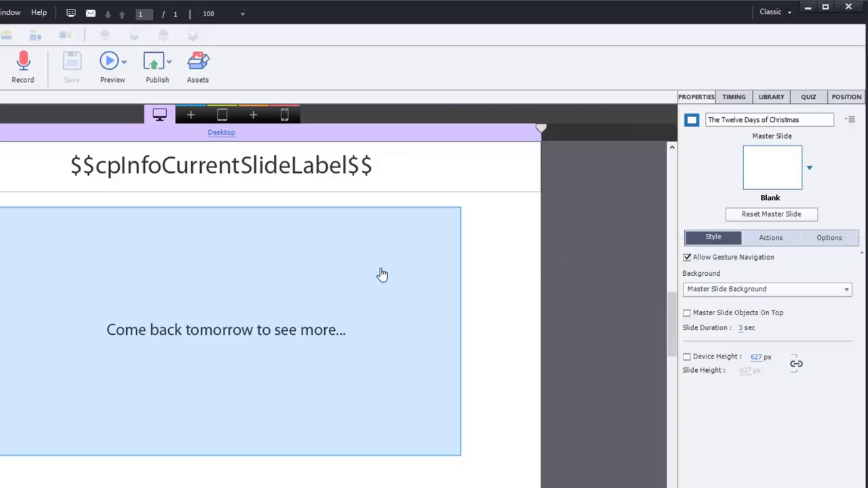
mouse_move(383, 274)
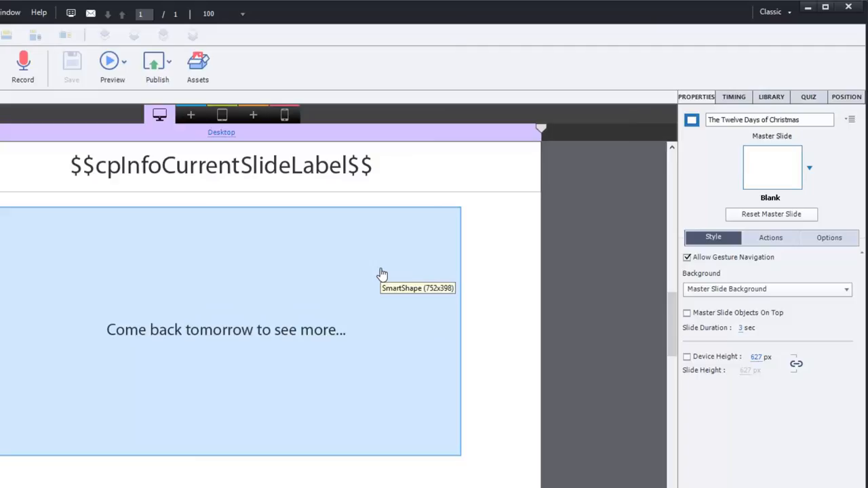
mouse_move(380, 293)
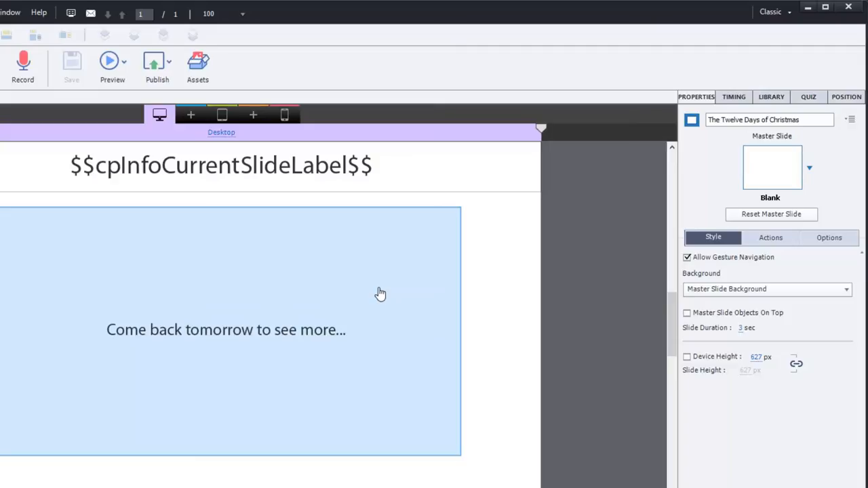
mouse_move(466, 311)
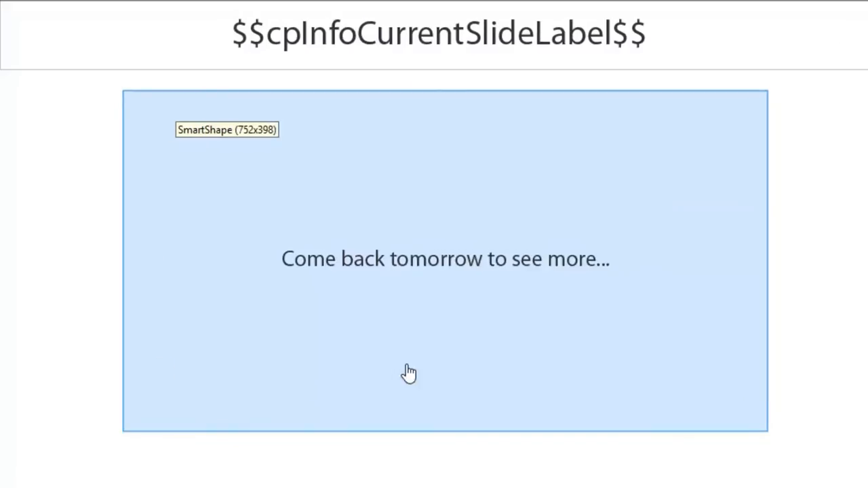
mouse_move(414, 199)
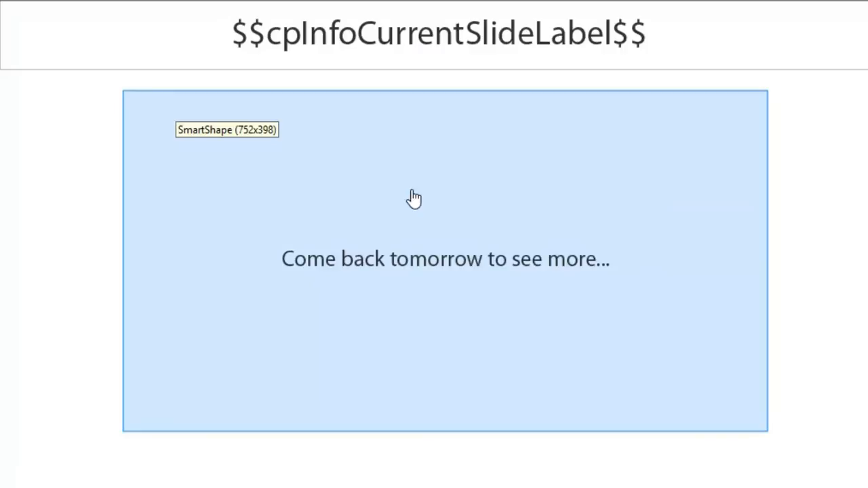
mouse_move(564, 283)
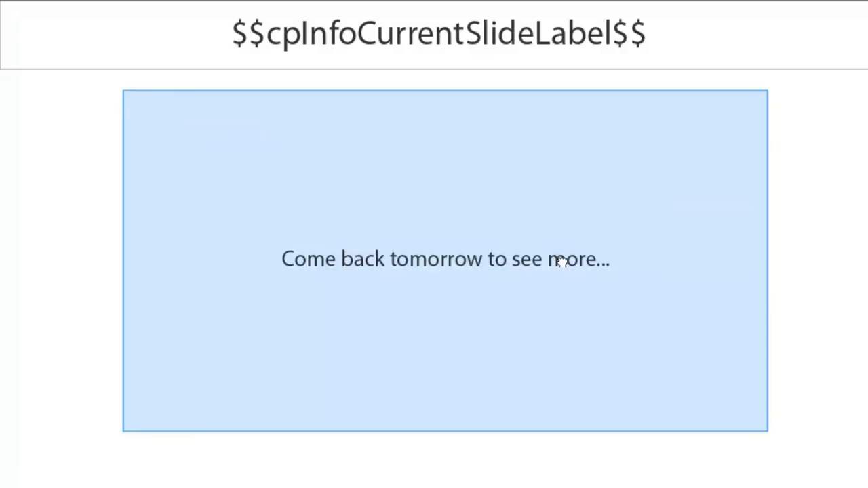
- Select the Song_Text lyrics SmartShape on the slide
click(446, 258)
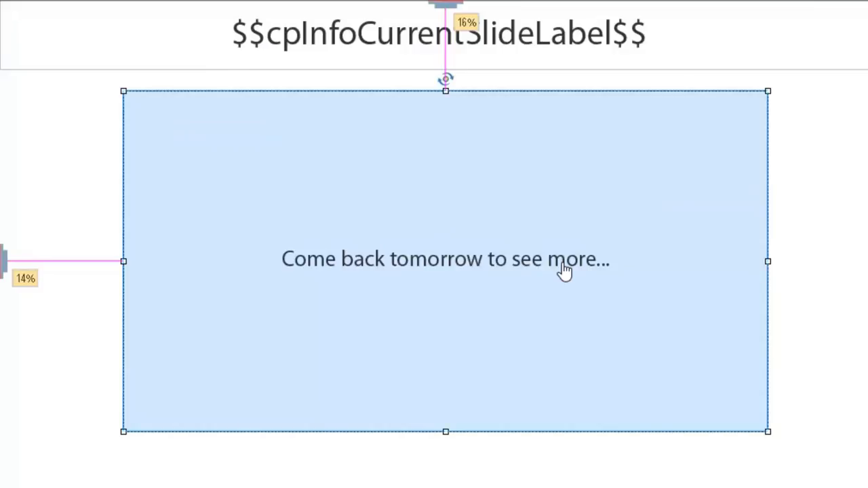
mouse_move(569, 268)
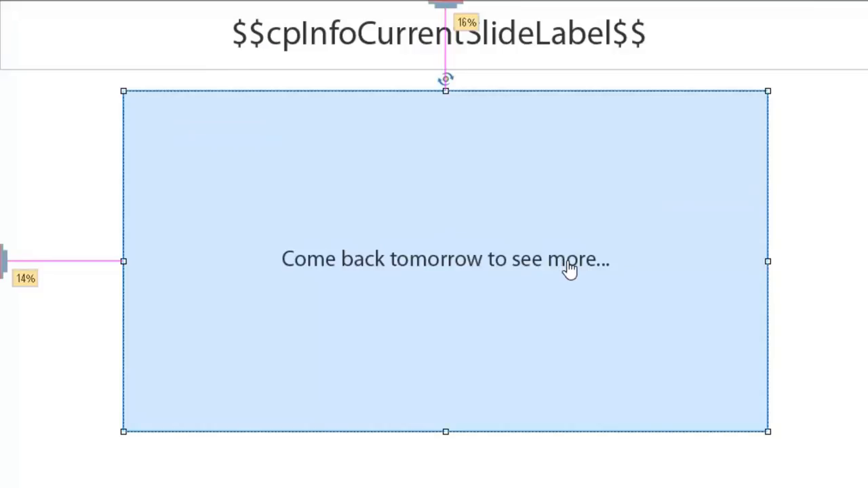
mouse_move(307, 126)
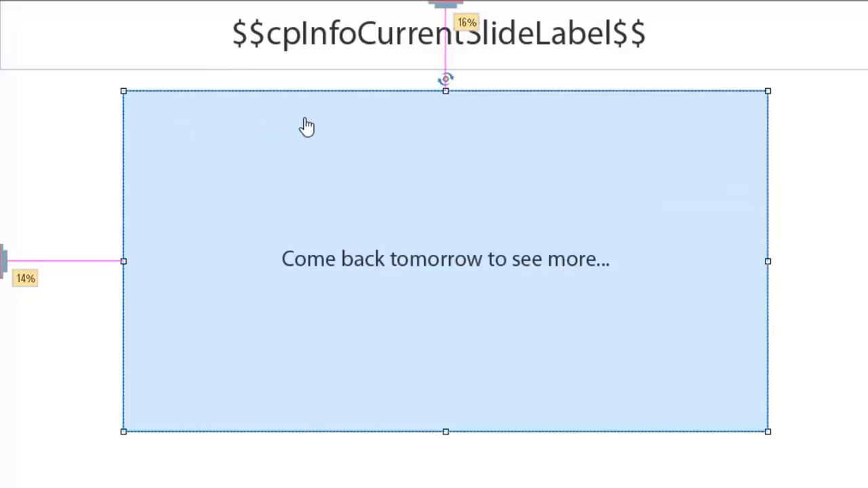
mouse_move(462, 303)
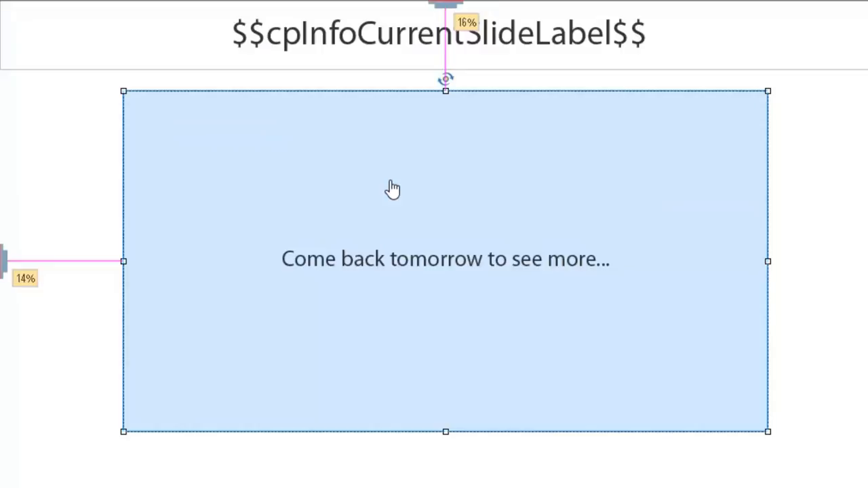
mouse_move(265, 224)
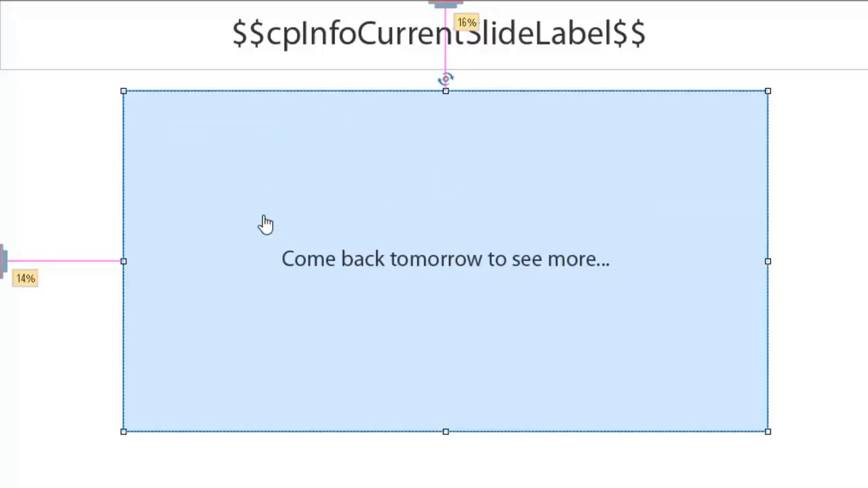
mouse_move(656, 202)
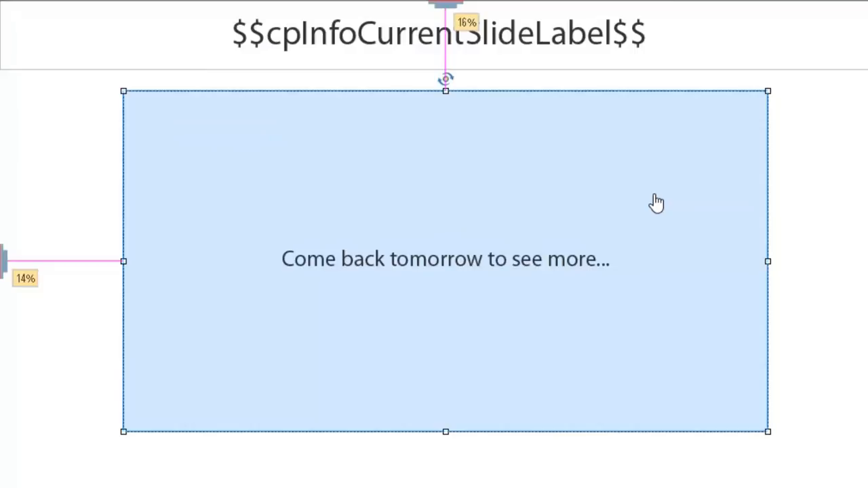
mouse_move(355, 168)
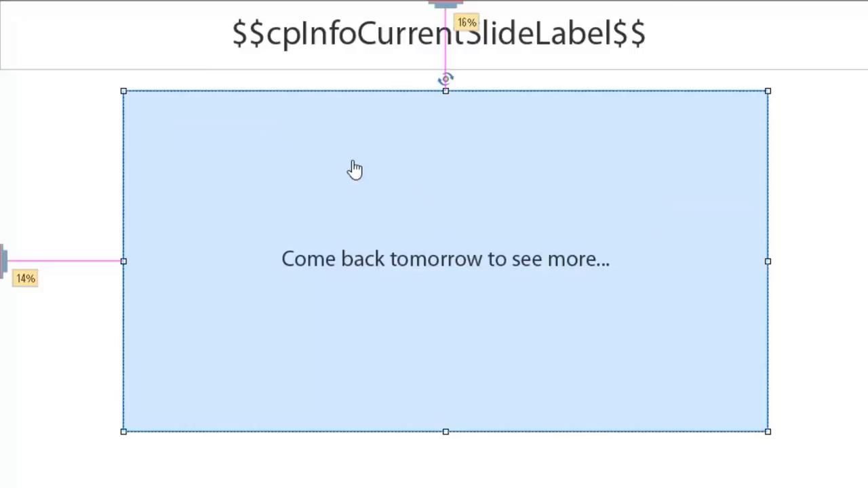
mouse_move(656, 304)
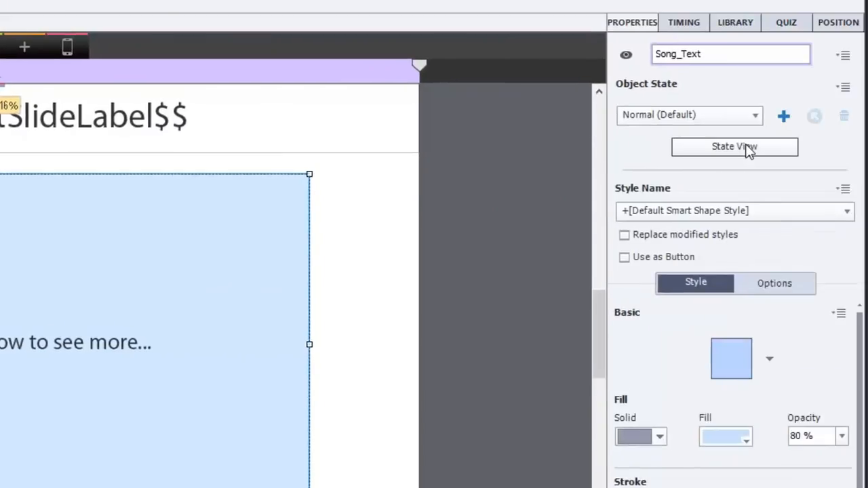
- Open State View to list Song_Text's Normal and day1–day4 lyric states
click(735, 147)
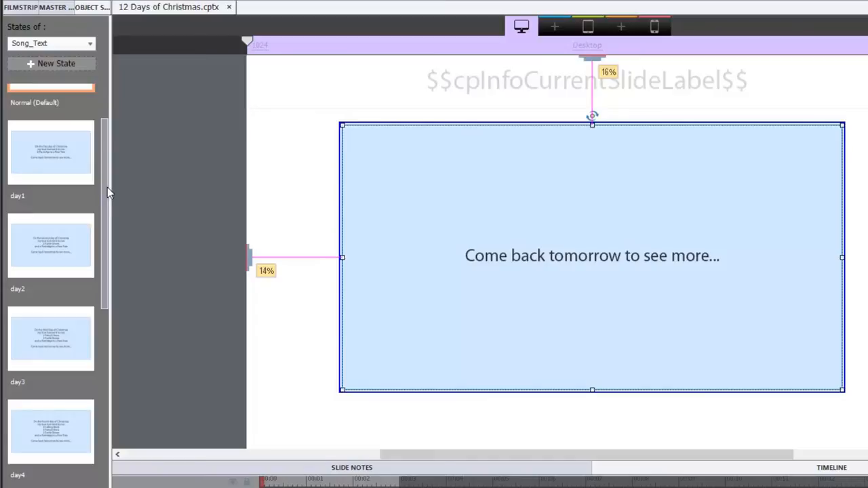
mouse_move(762, 229)
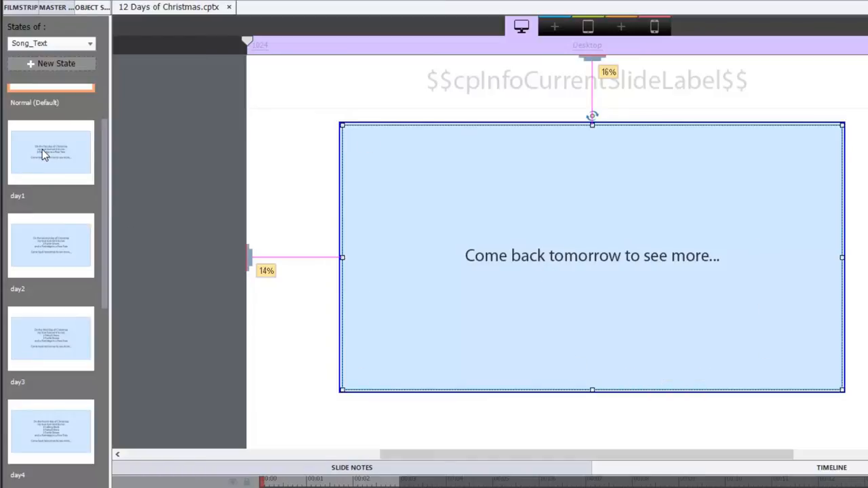
- Preview the day1, day2 and later Song_Text lyric states, scrolling down to the later days
click(50, 151)
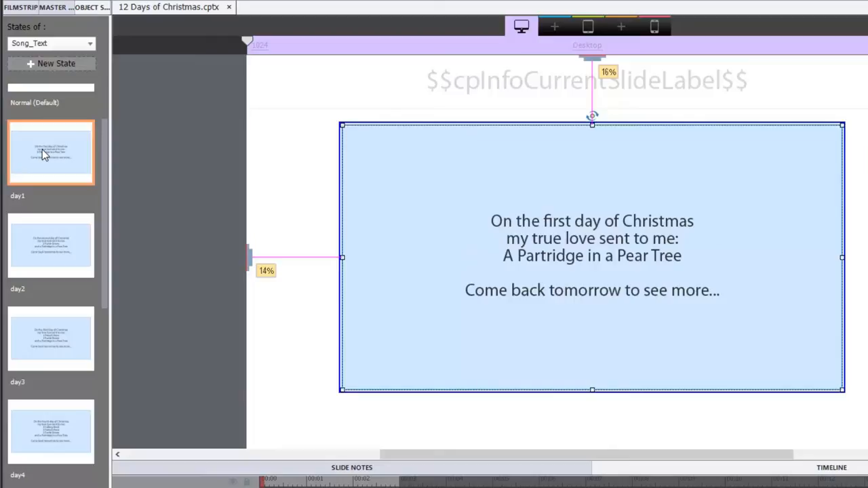
mouse_move(55, 254)
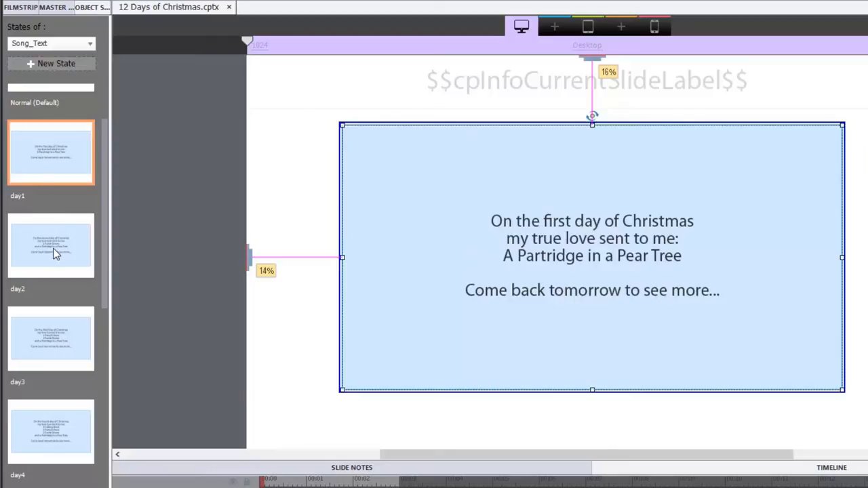
click(51, 246)
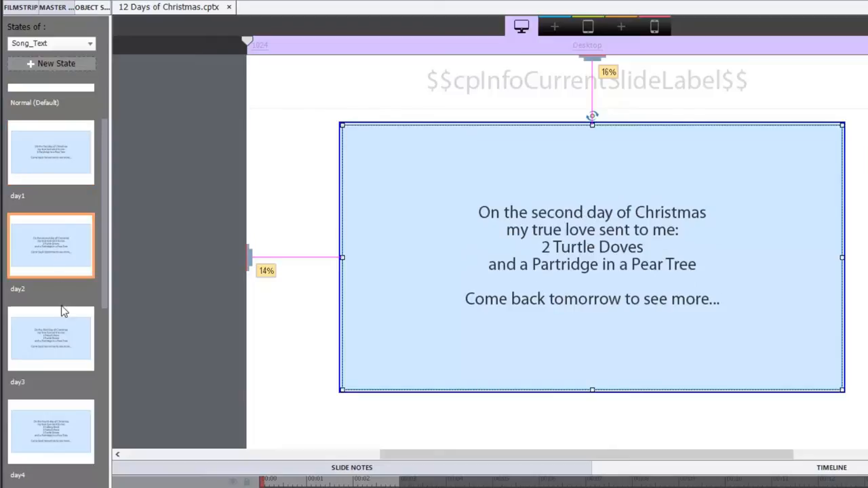
click(51, 339)
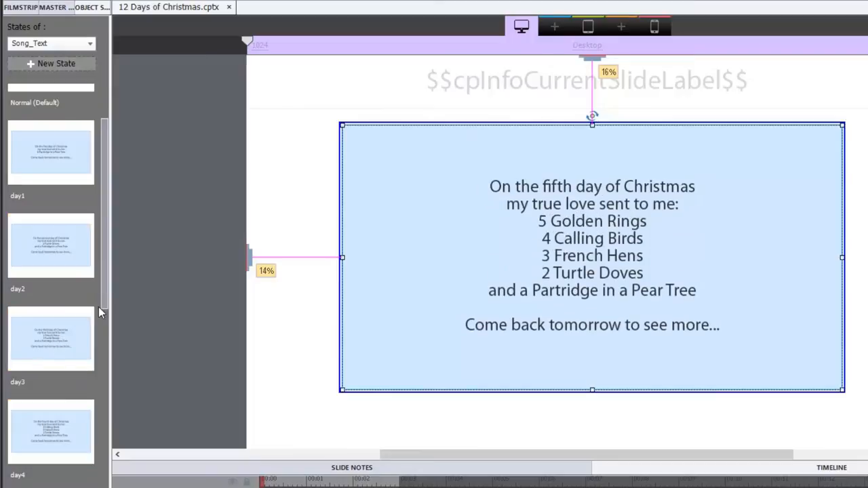
scroll(down, 3)
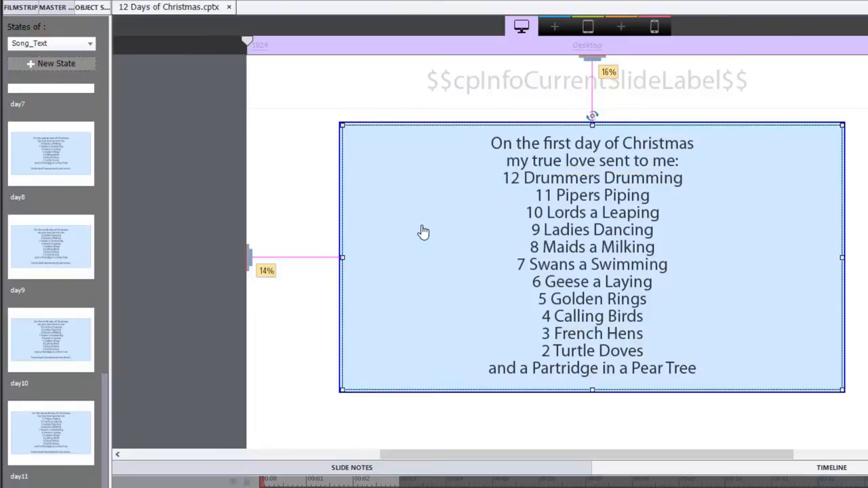
mouse_move(256, 302)
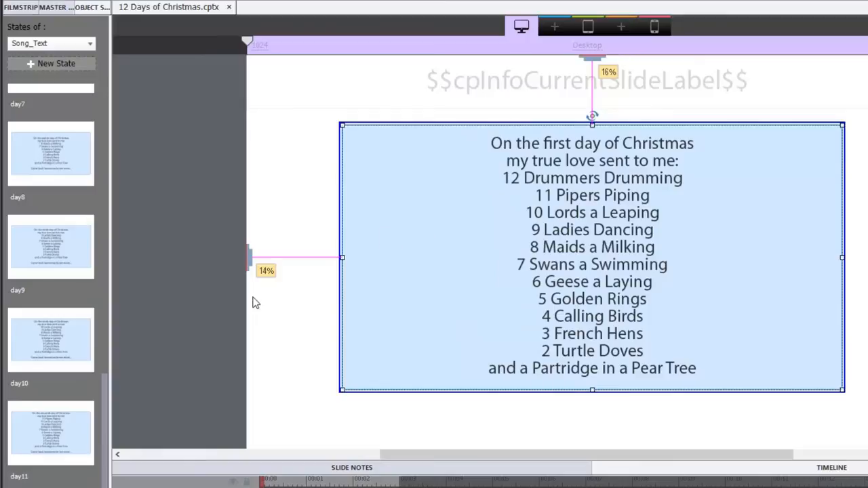
mouse_move(182, 395)
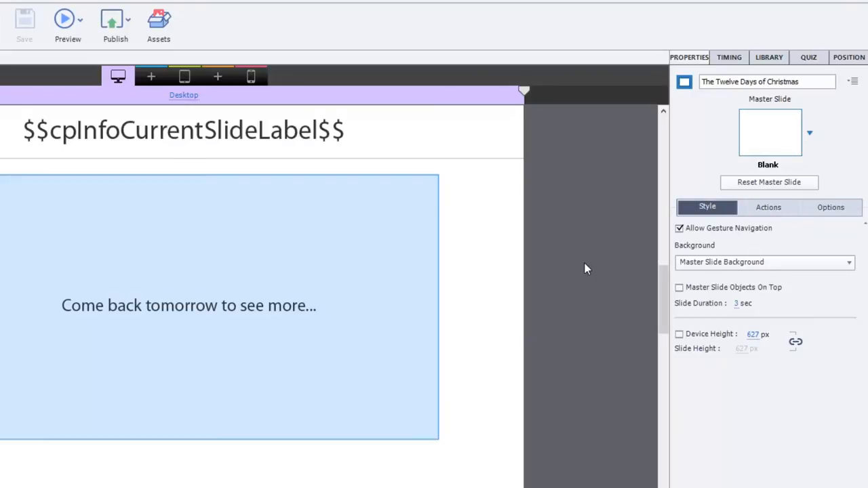
mouse_move(589, 241)
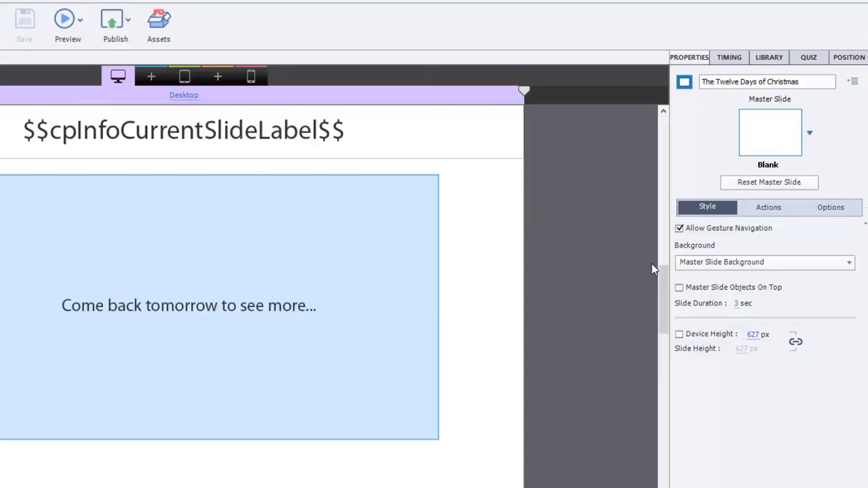
- Show the slide's Actions settings, where On Enter runs the TwelveDays advanced action
click(768, 207)
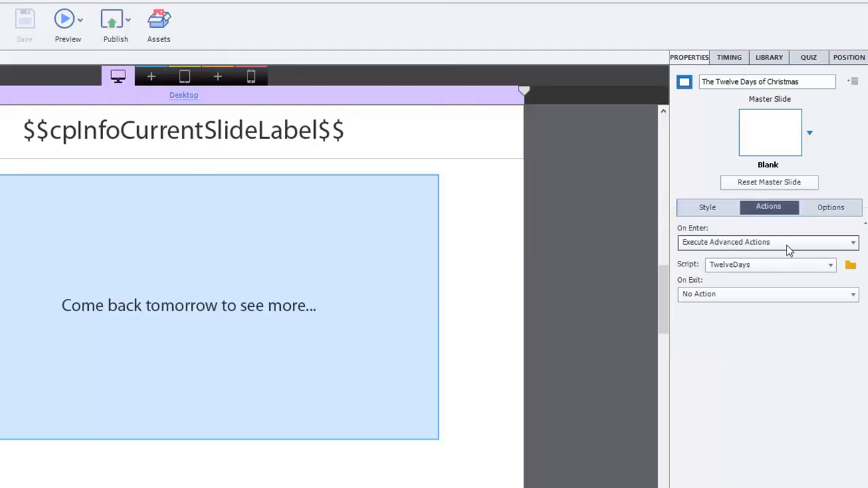
mouse_move(737, 273)
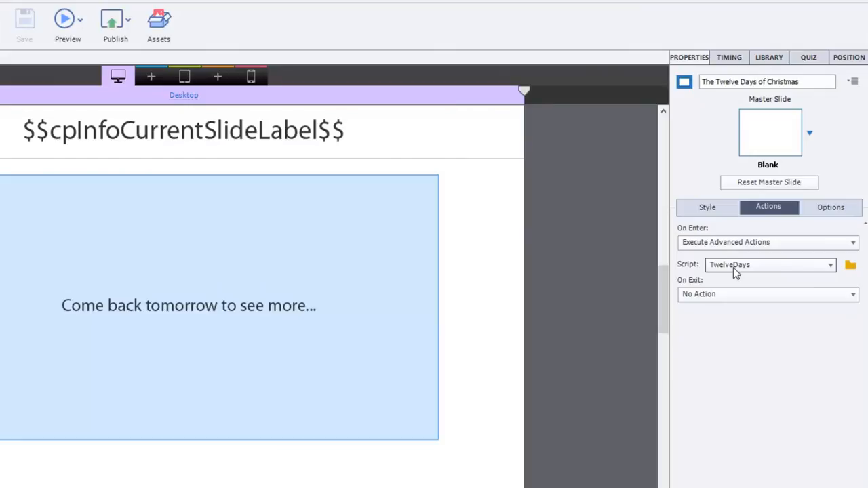
mouse_move(851, 265)
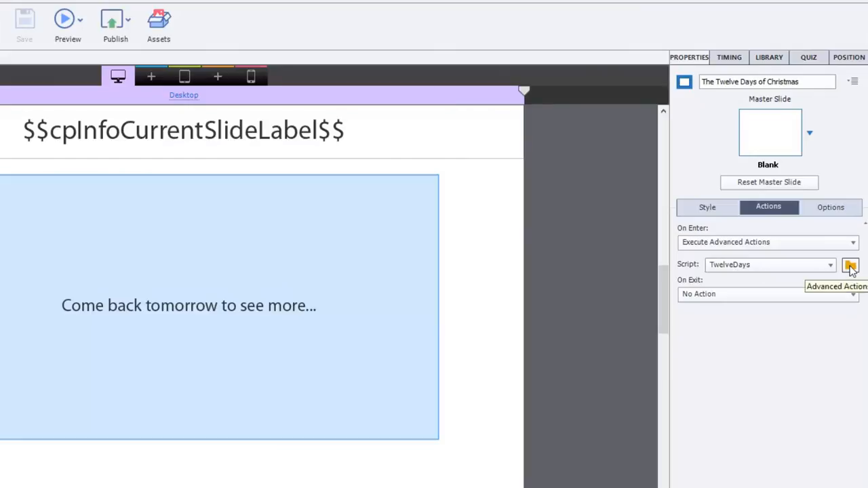
- Open the TwelveDays script in the Advanced Actions dialog, showing its Day1 decision
click(851, 265)
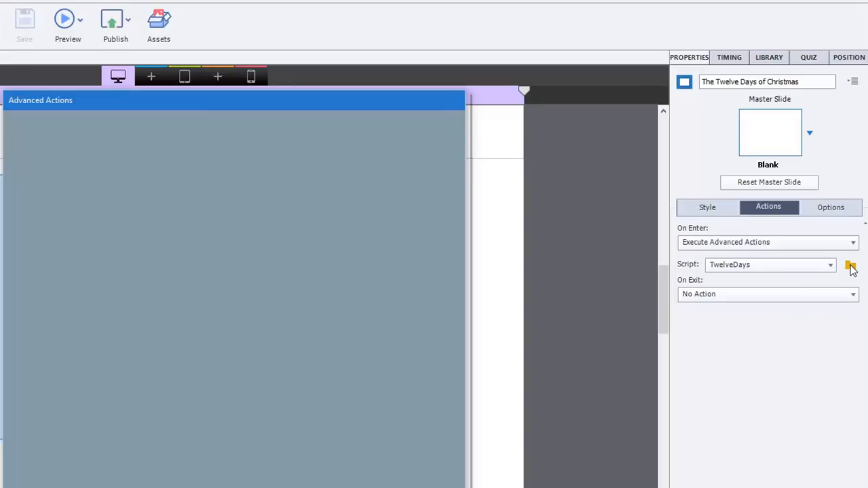
click(850, 265)
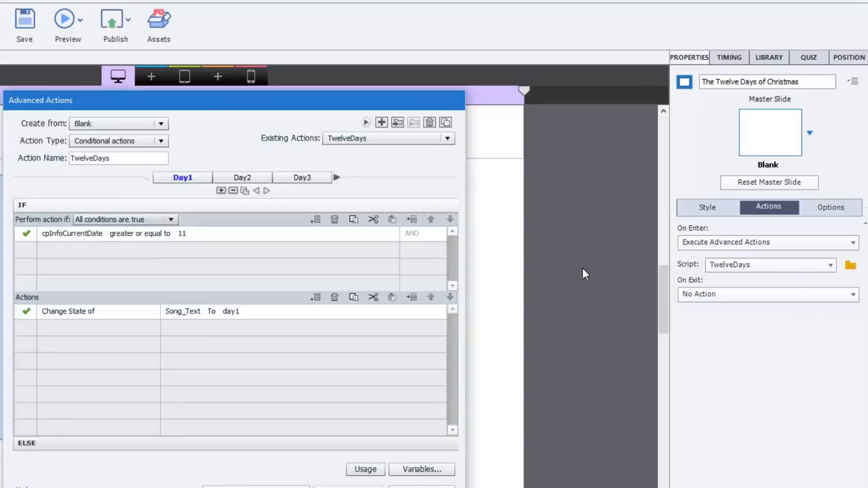
mouse_move(570, 274)
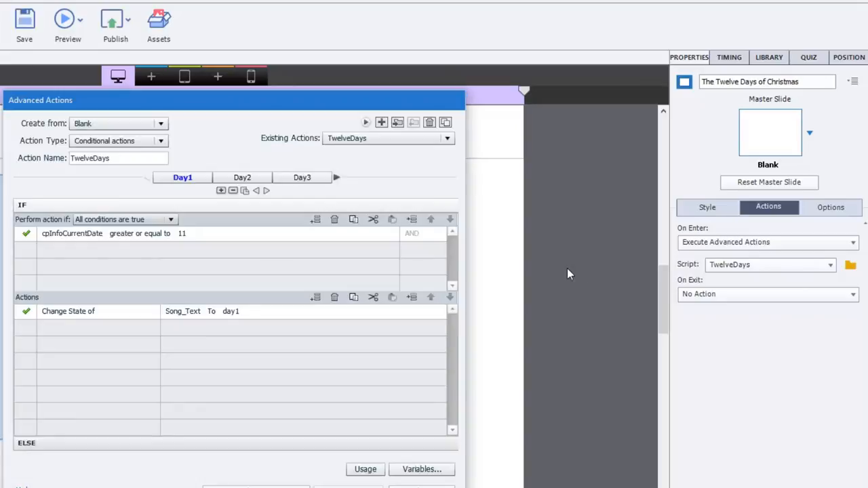
mouse_move(297, 206)
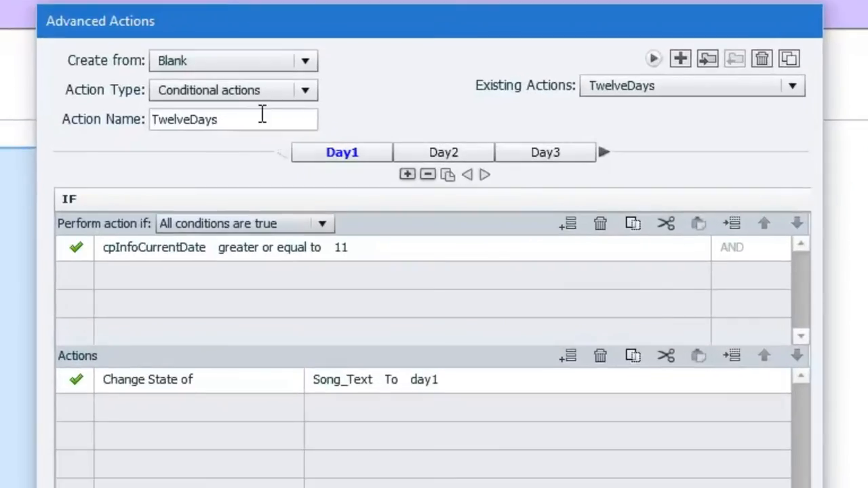
mouse_move(251, 112)
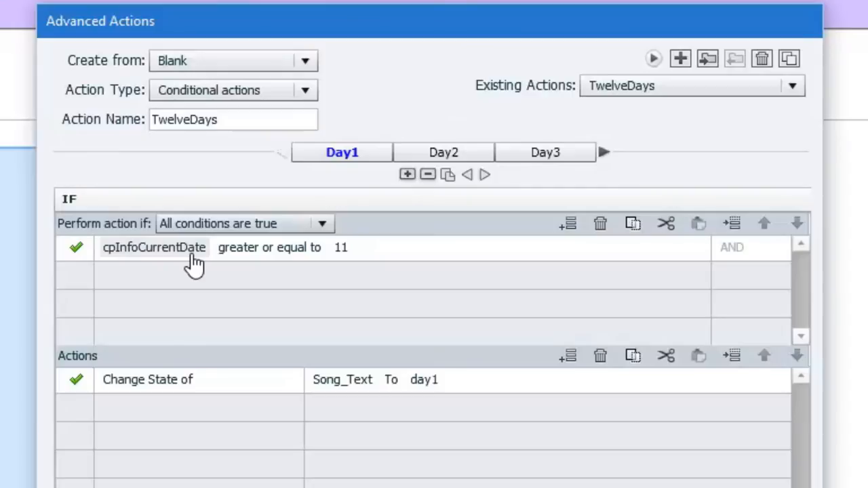
mouse_move(203, 271)
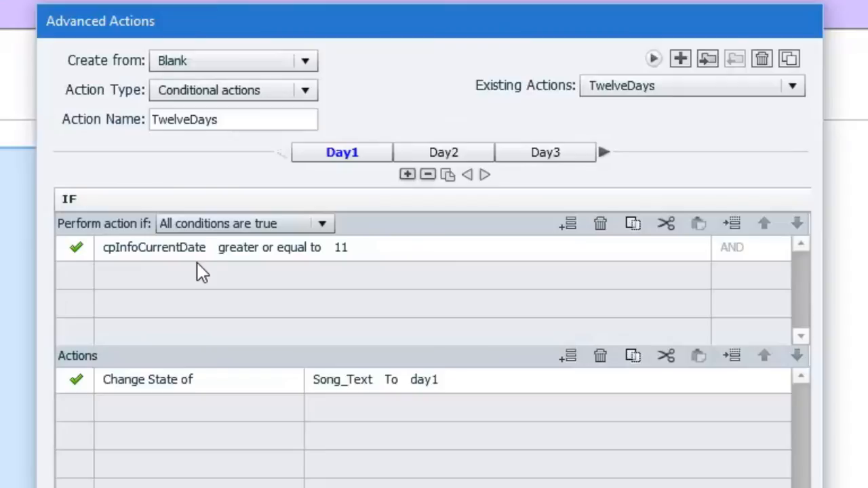
mouse_move(448, 175)
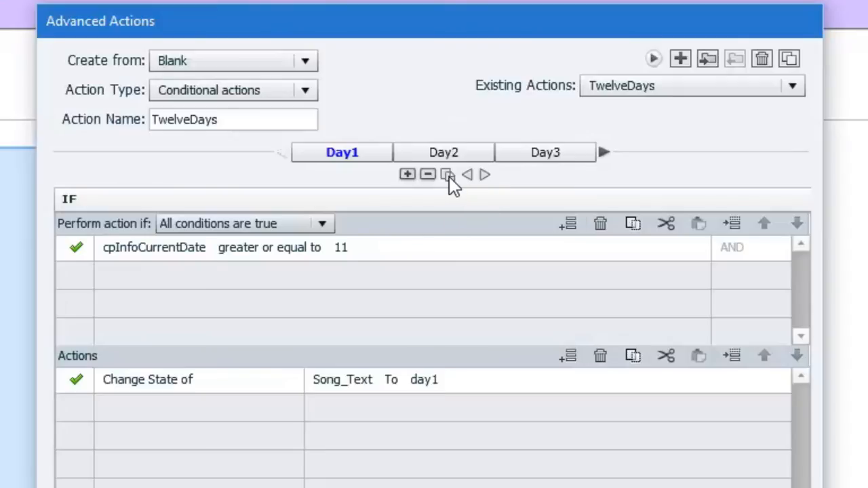
mouse_move(447, 175)
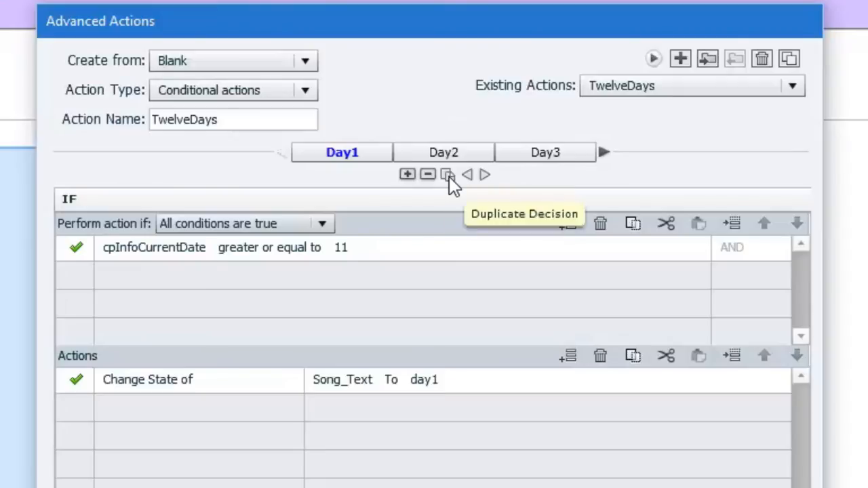
mouse_move(323, 172)
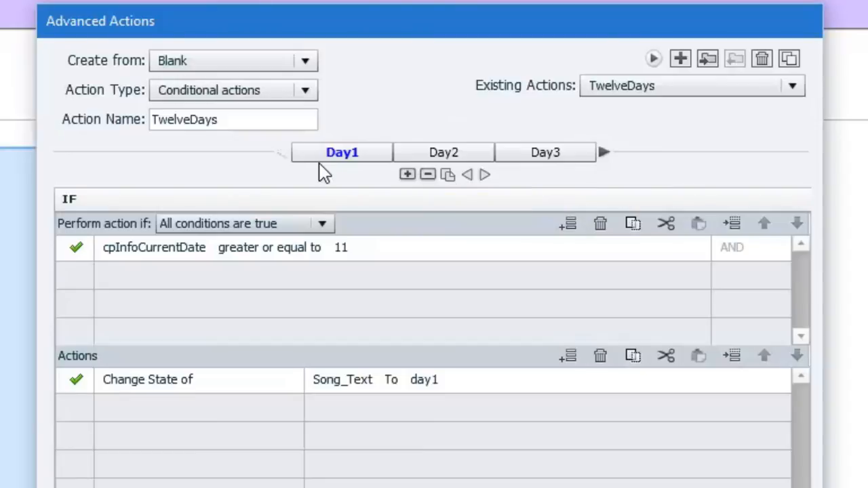
mouse_move(342, 152)
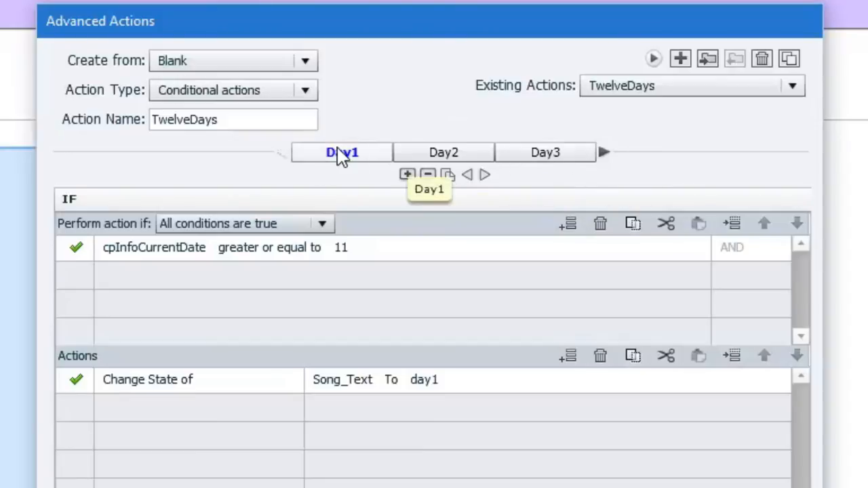
mouse_move(382, 156)
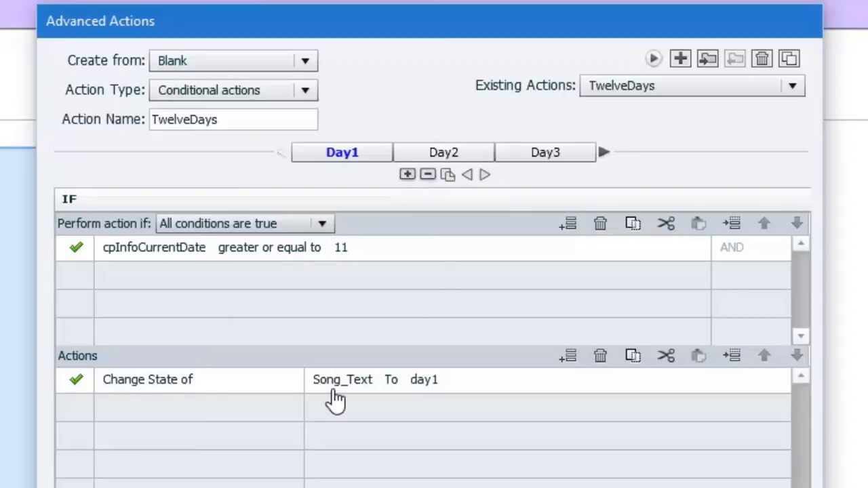
click(444, 152)
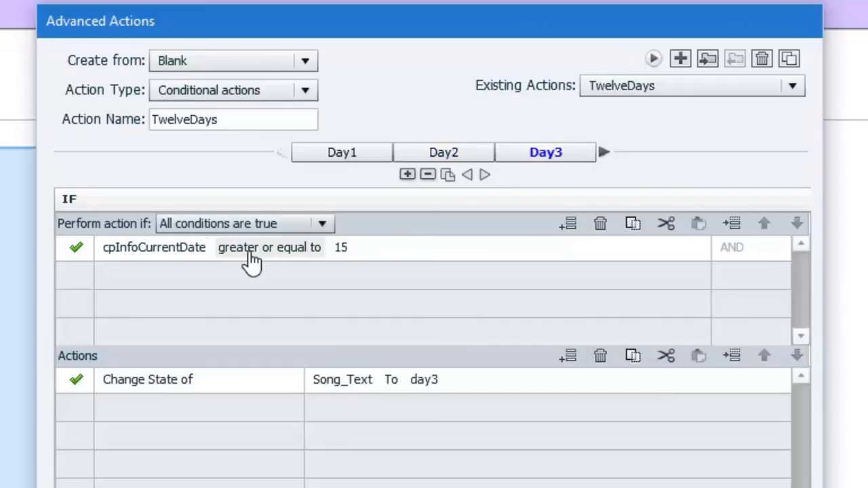
click(604, 152)
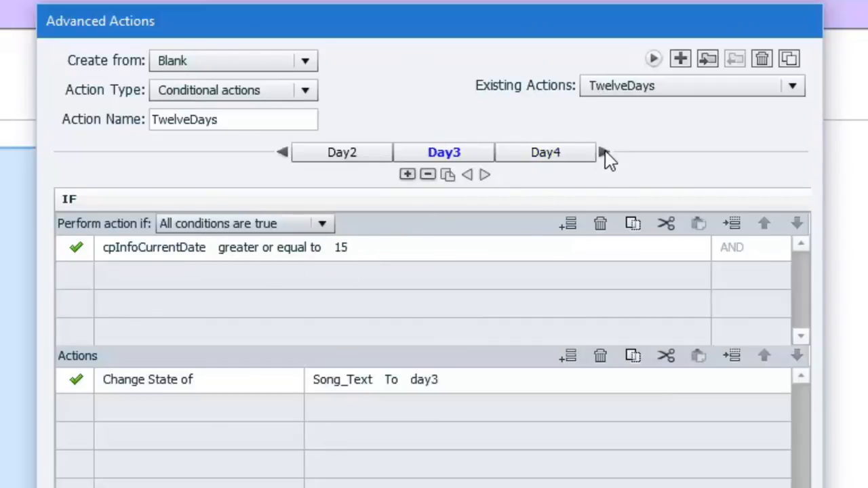
click(604, 152)
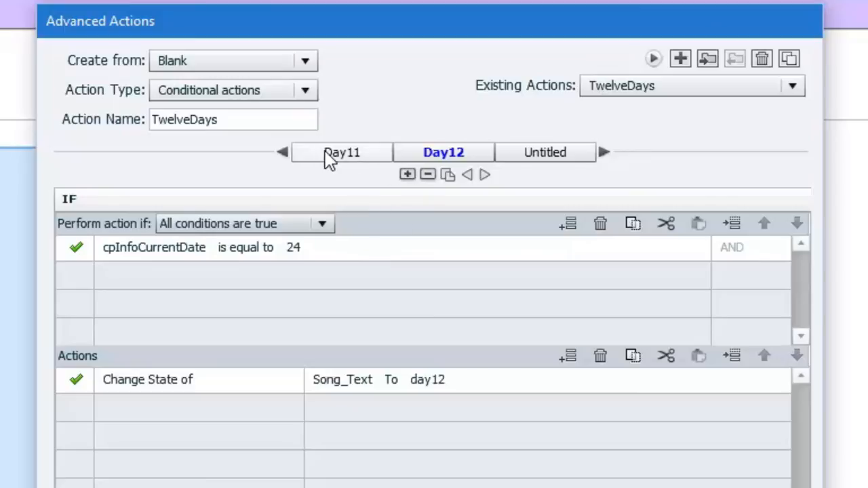
click(283, 152)
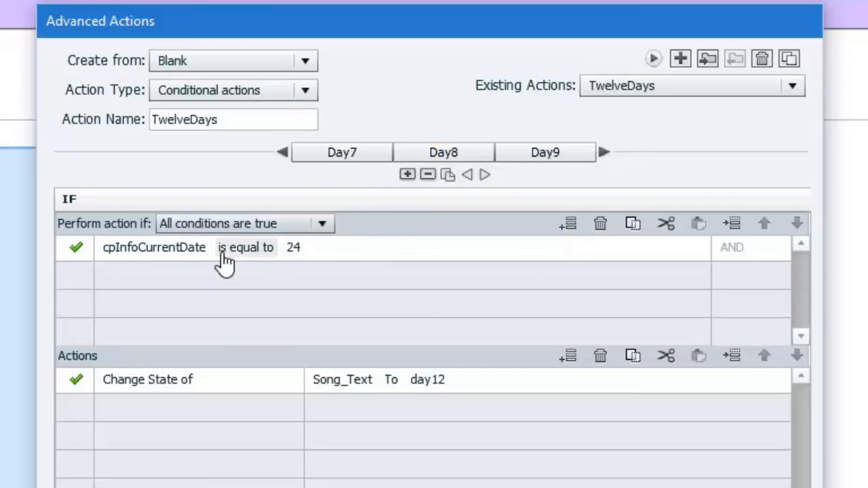
click(283, 152)
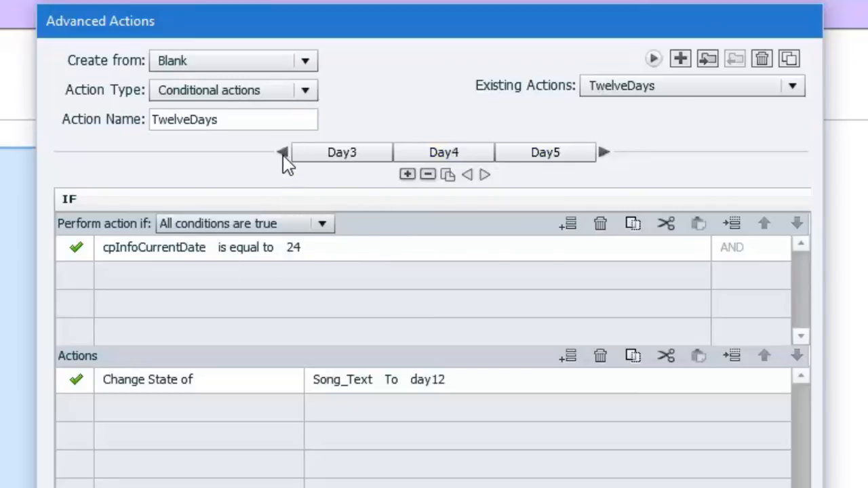
click(283, 152)
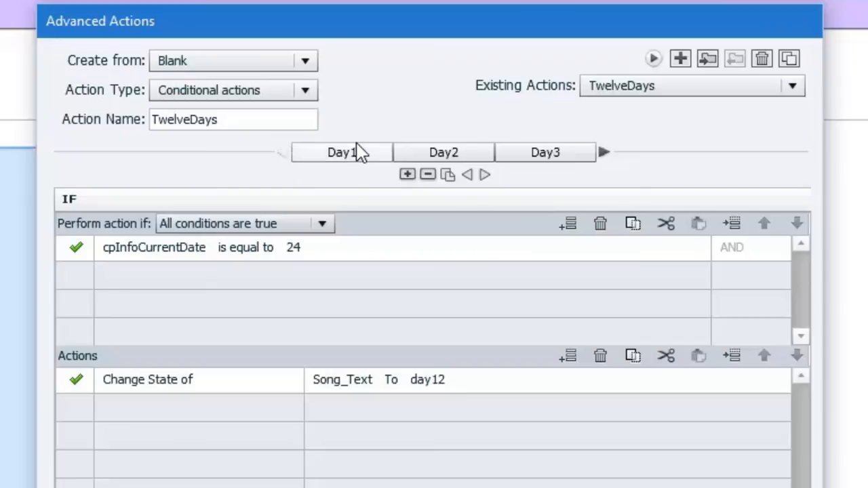
click(342, 152)
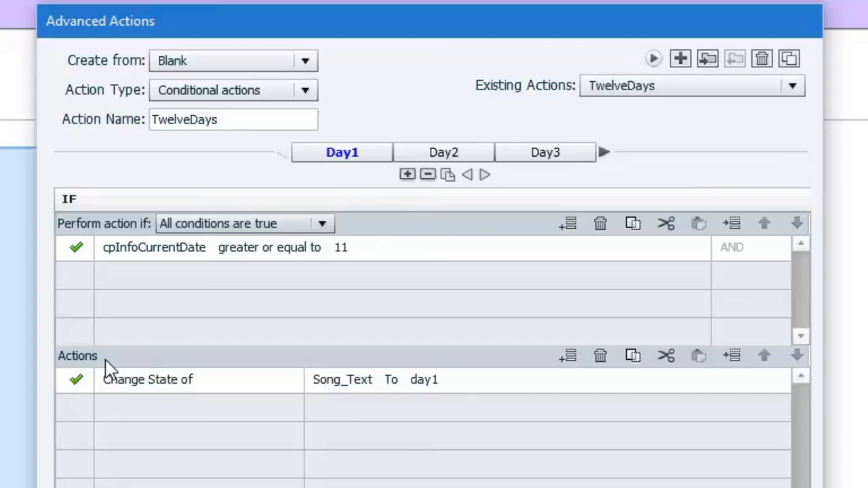
mouse_move(183, 387)
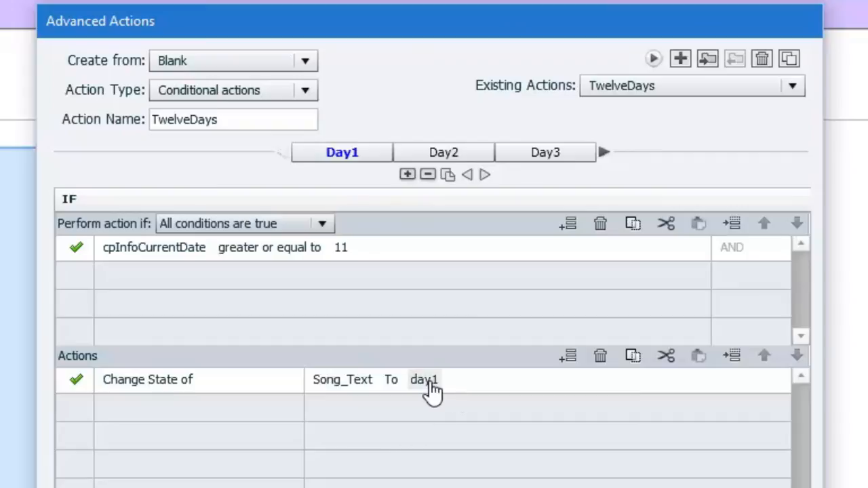
mouse_move(431, 162)
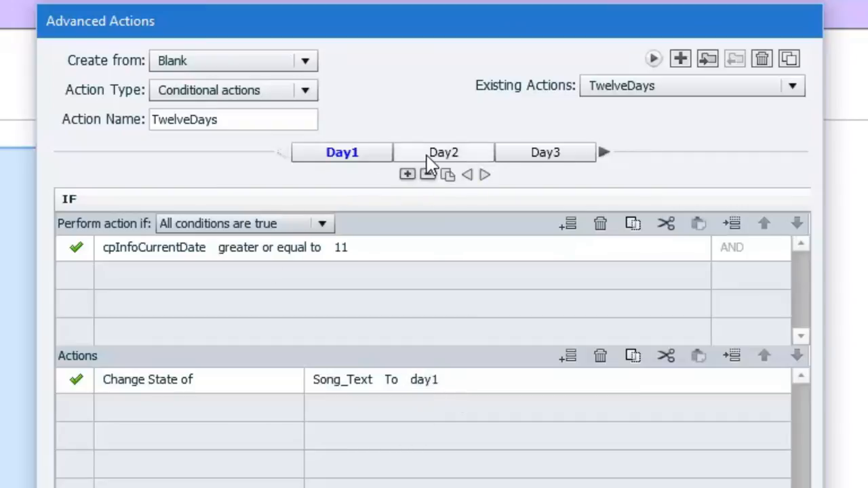
- View the Day2 (date ≥ 12) and Day3 (date ≥ 15) decisions of TwelveDays
click(443, 152)
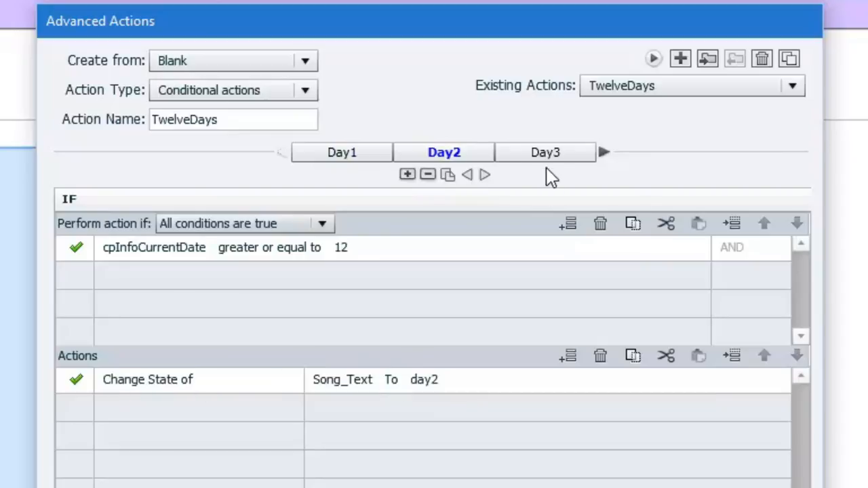
click(545, 152)
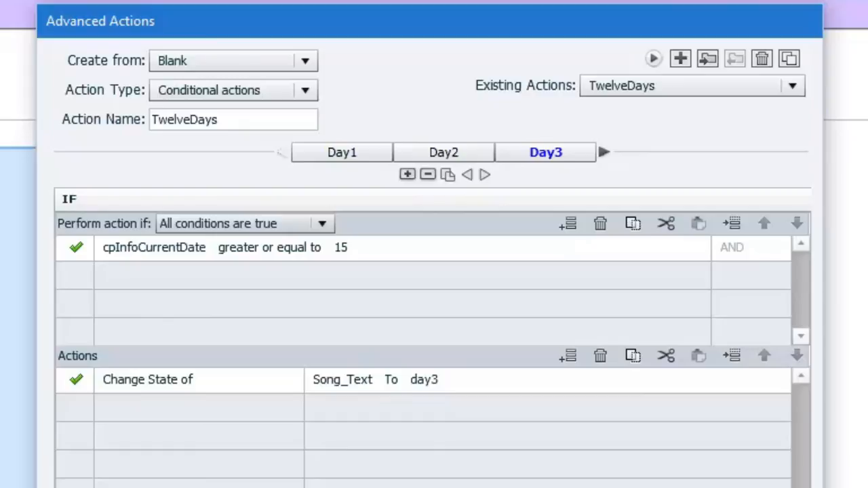
mouse_move(720, 454)
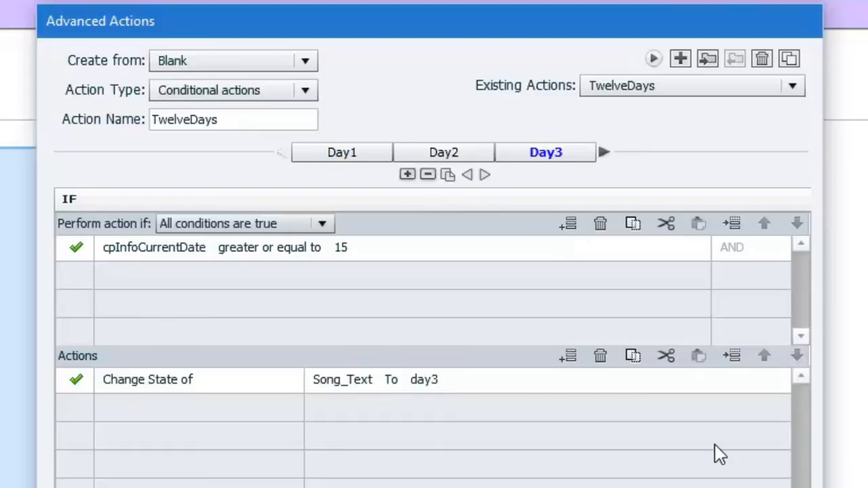
mouse_move(278, 114)
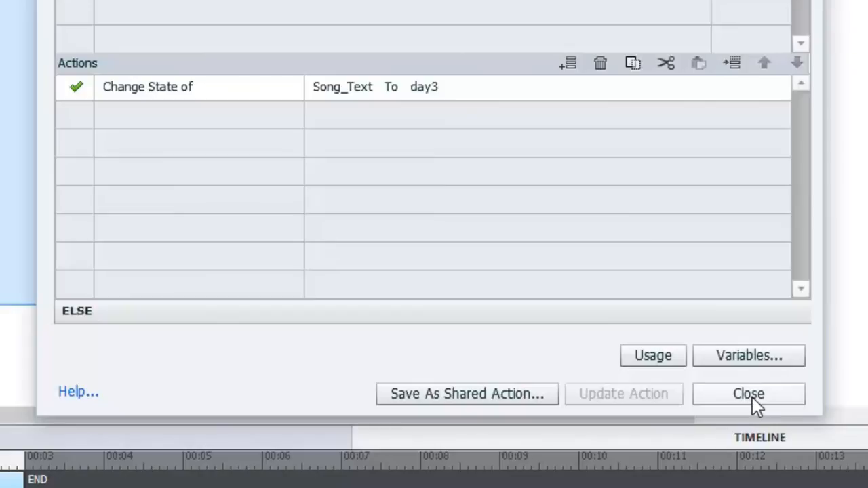
- Close the Advanced Actions editor, preview the eighth-day verse in a browser, then close it
click(749, 393)
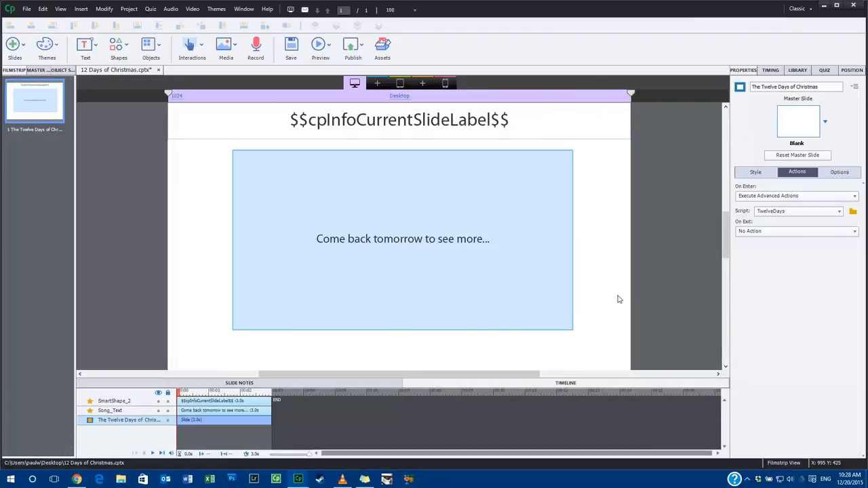
click(321, 47)
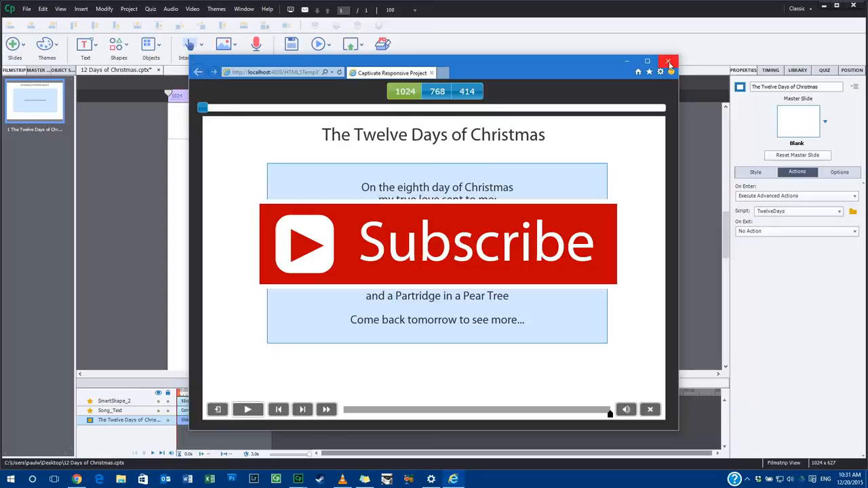
click(668, 61)
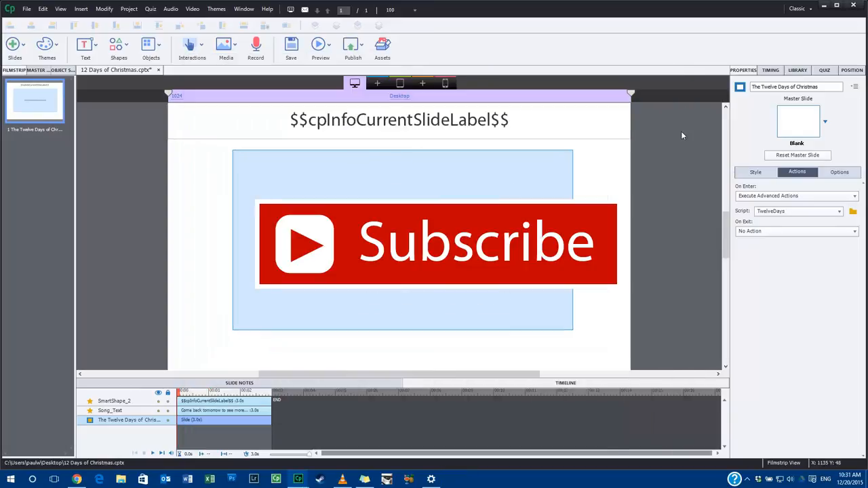